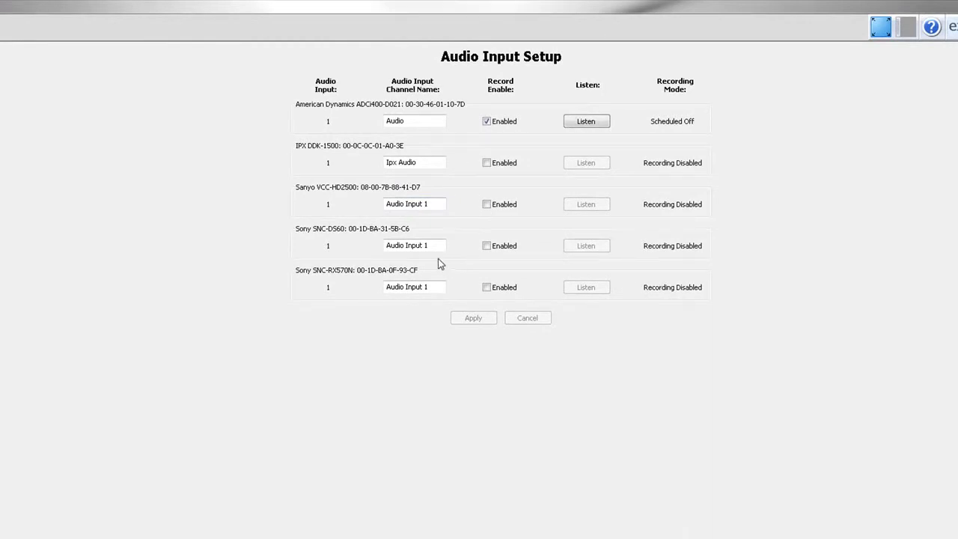
mouse_move(453, 262)
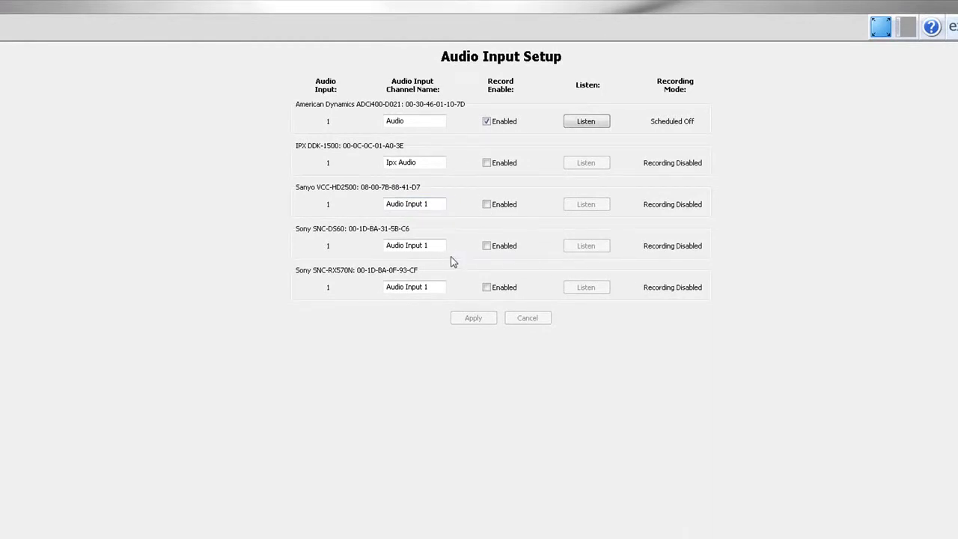
mouse_move(452, 248)
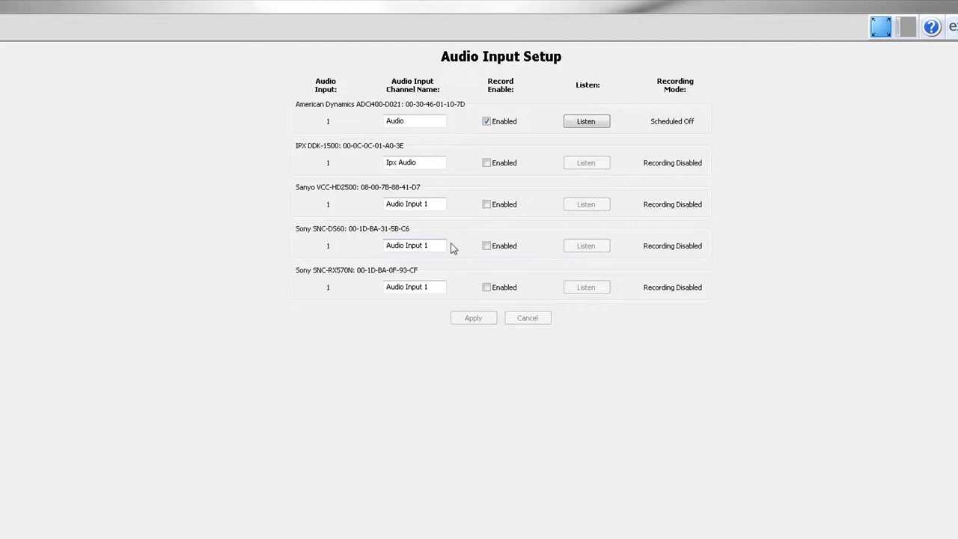
Step: Rename the Sony SNC-DS60 audio input to 'Cafe' and enable recording for it
click(487, 246)
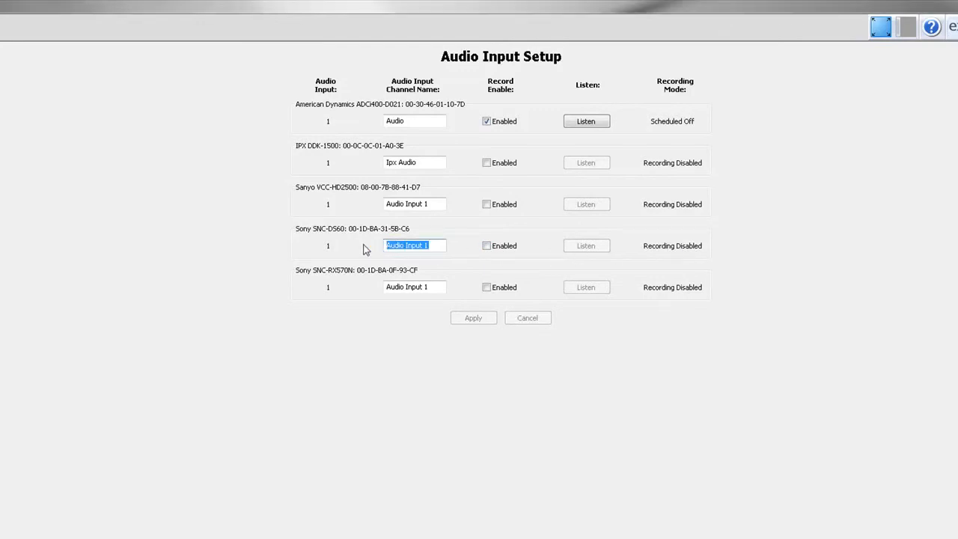
text(Cafe)
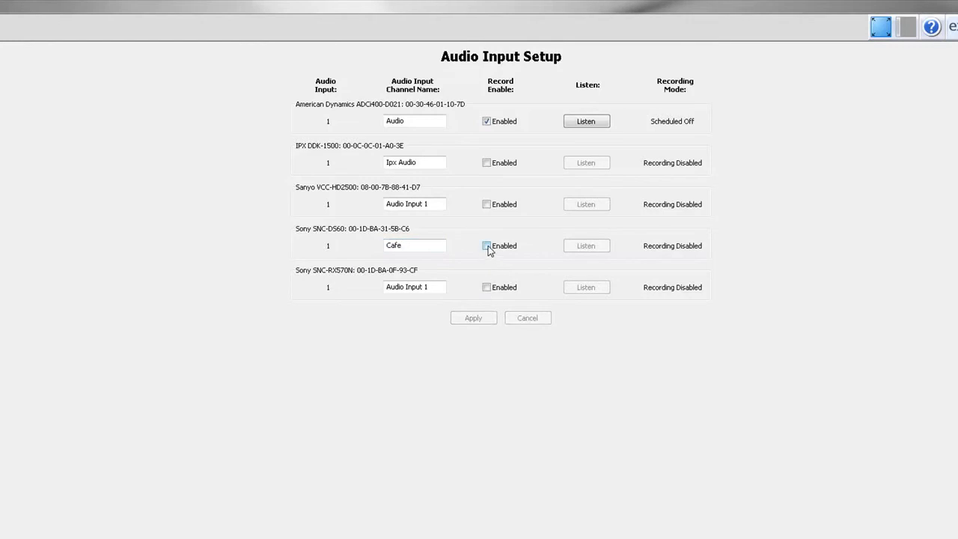
click(487, 245)
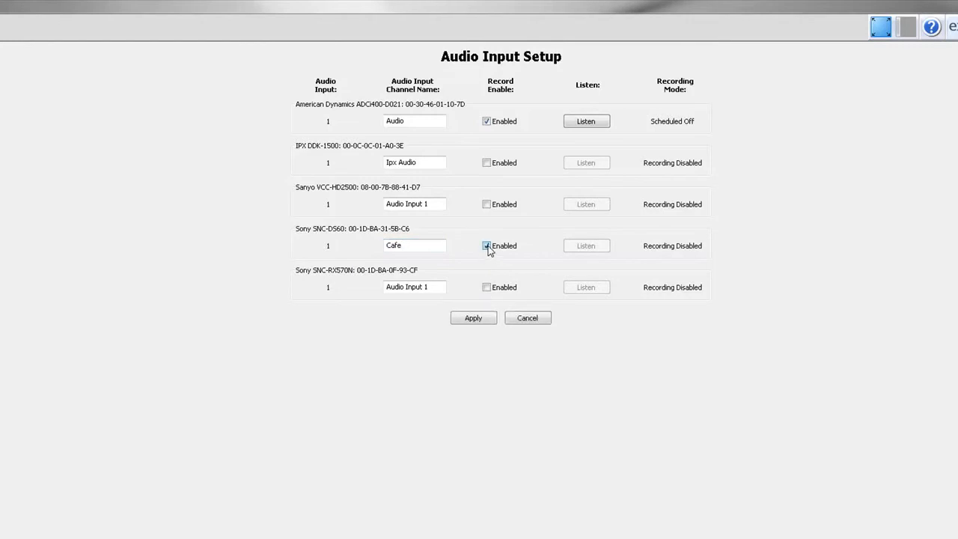
click(473, 317)
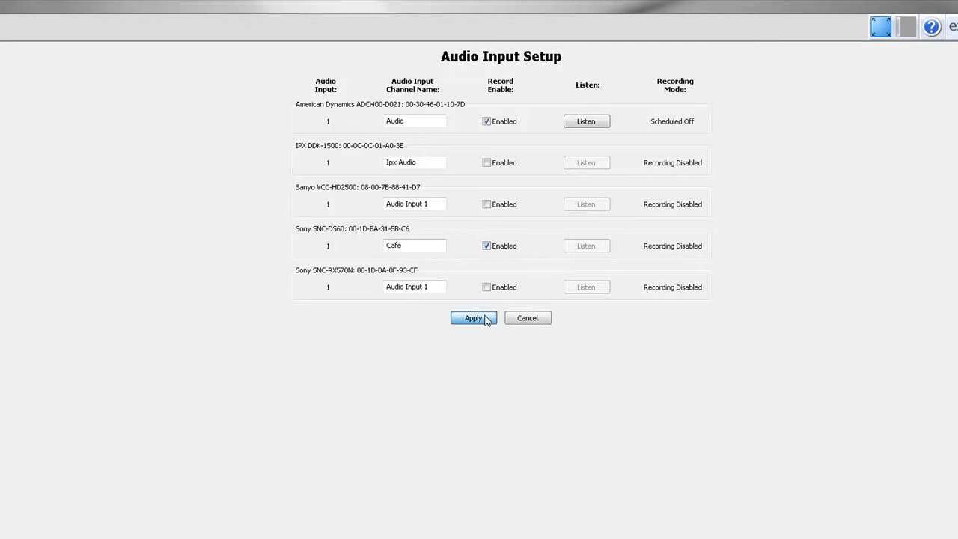
Step: Apply the Cafe rename and recording changes so the input shows Continuous Recording
click(473, 318)
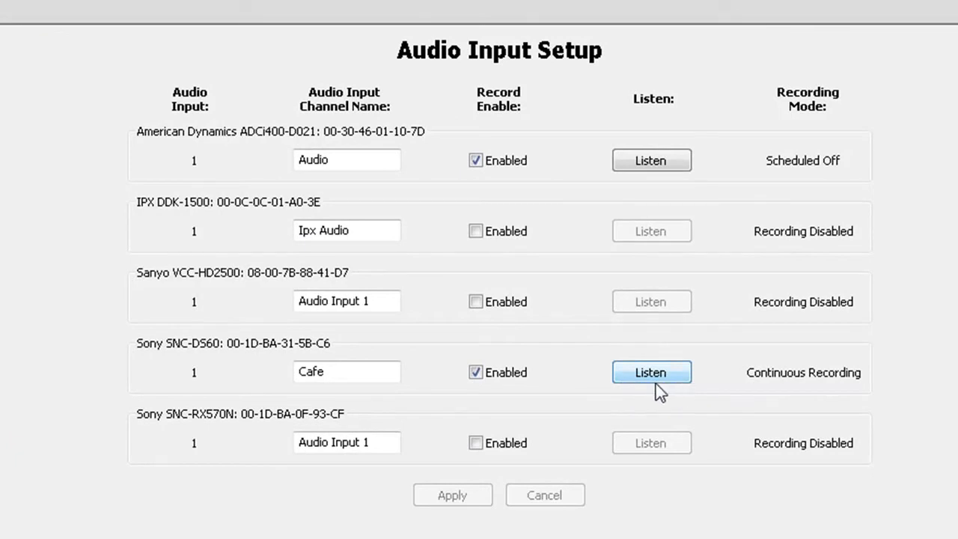
mouse_move(398, 390)
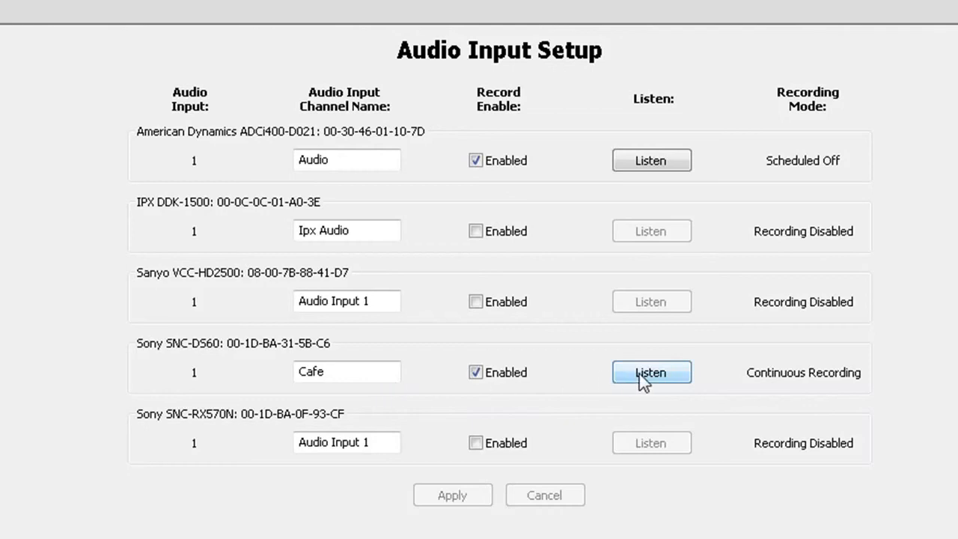
mouse_move(629, 383)
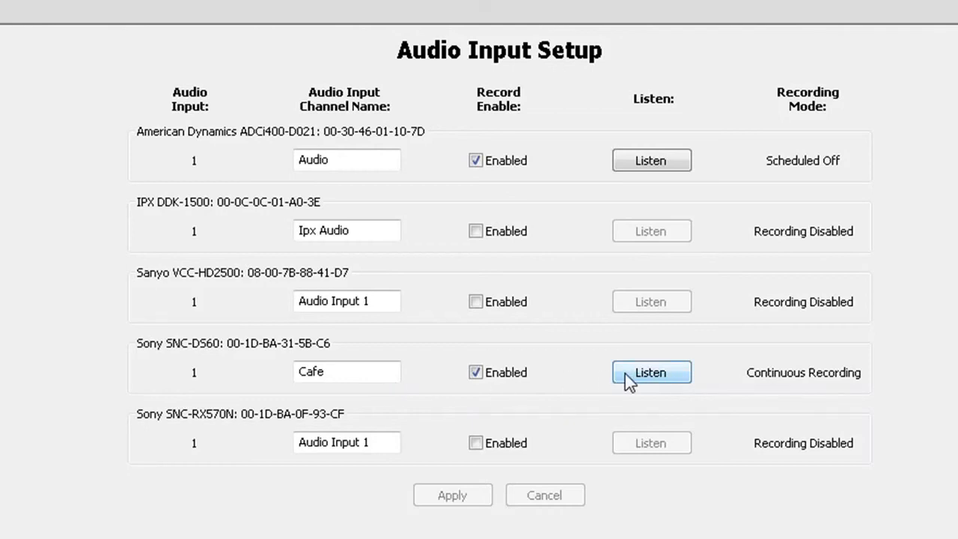